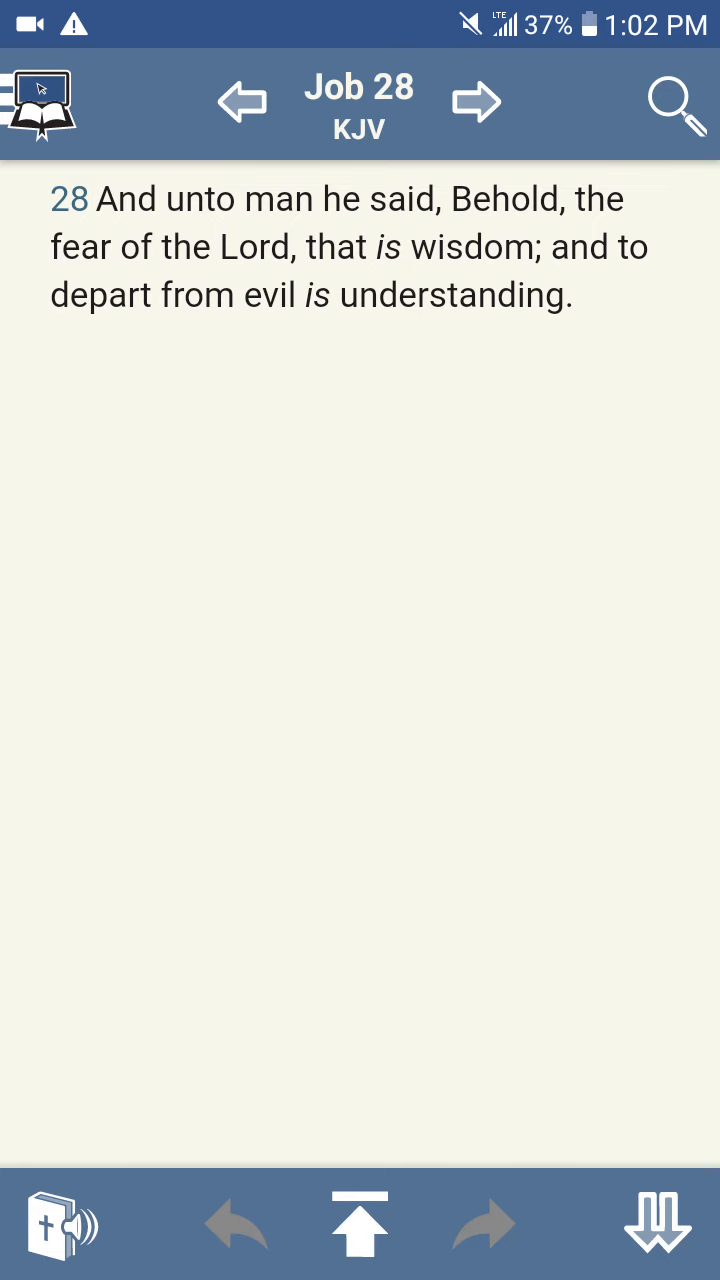
scroll("down", 3)
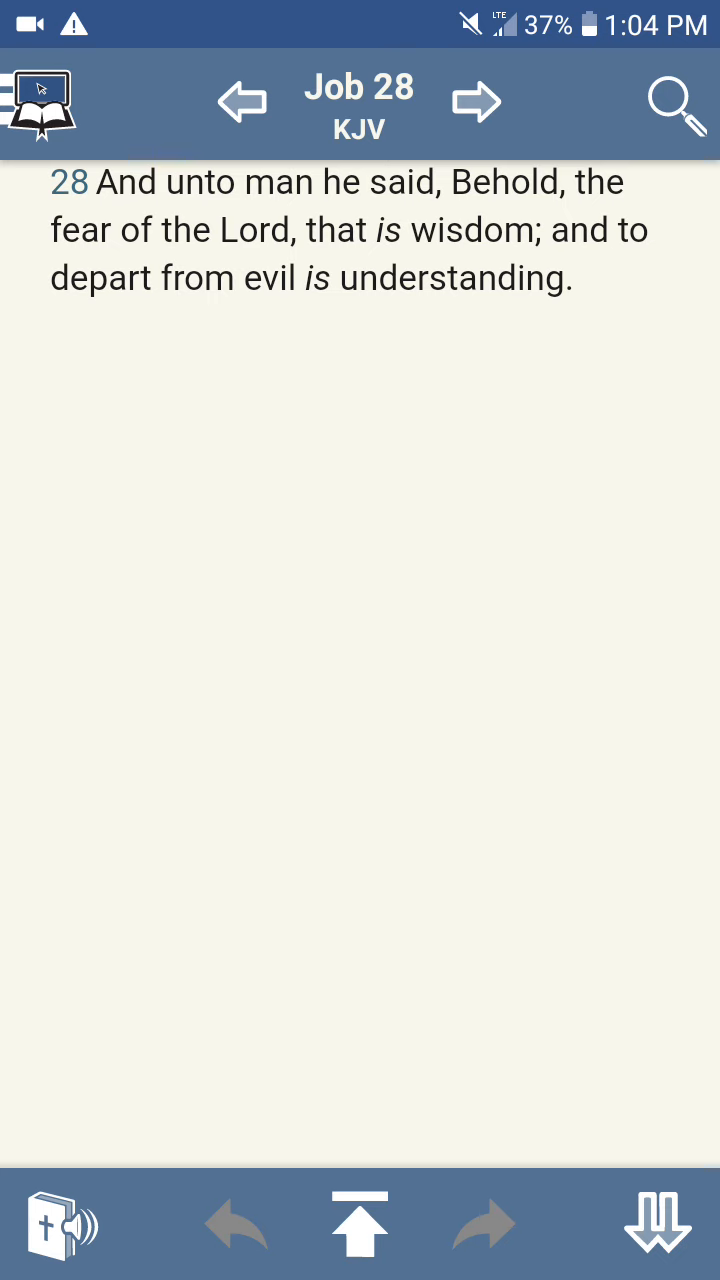
scroll("down", 3)
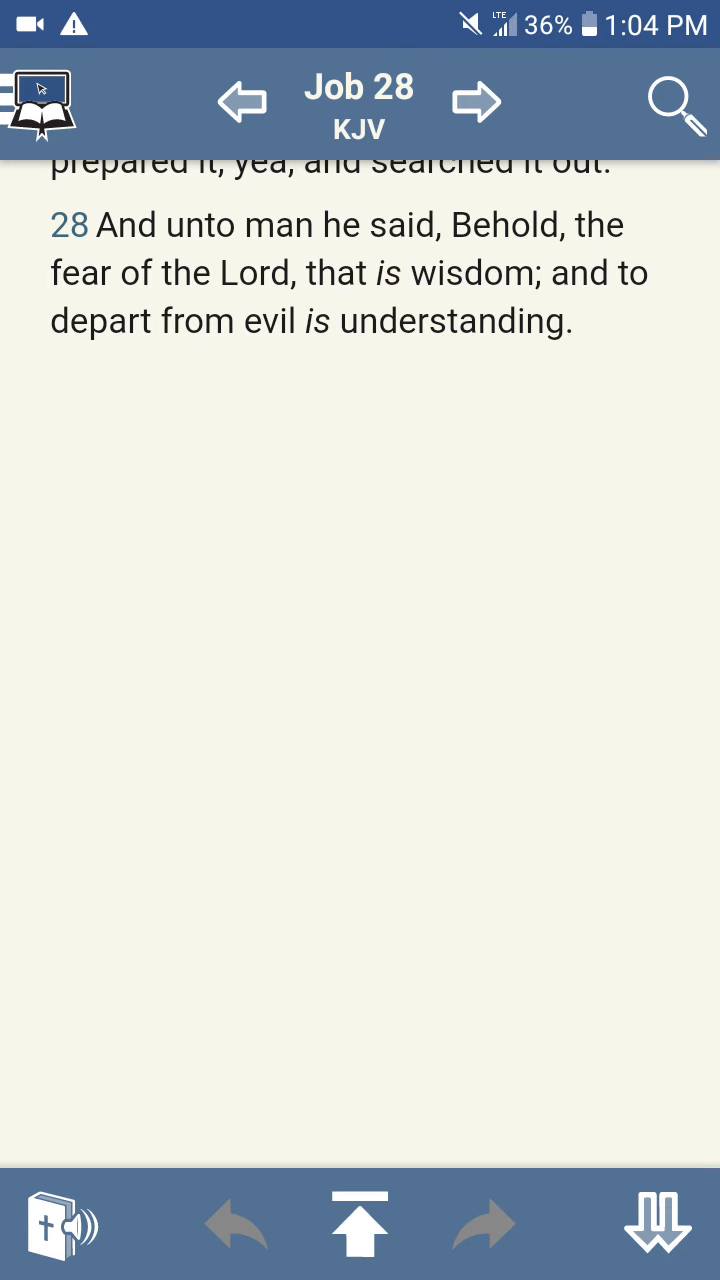
scroll("down", 3)
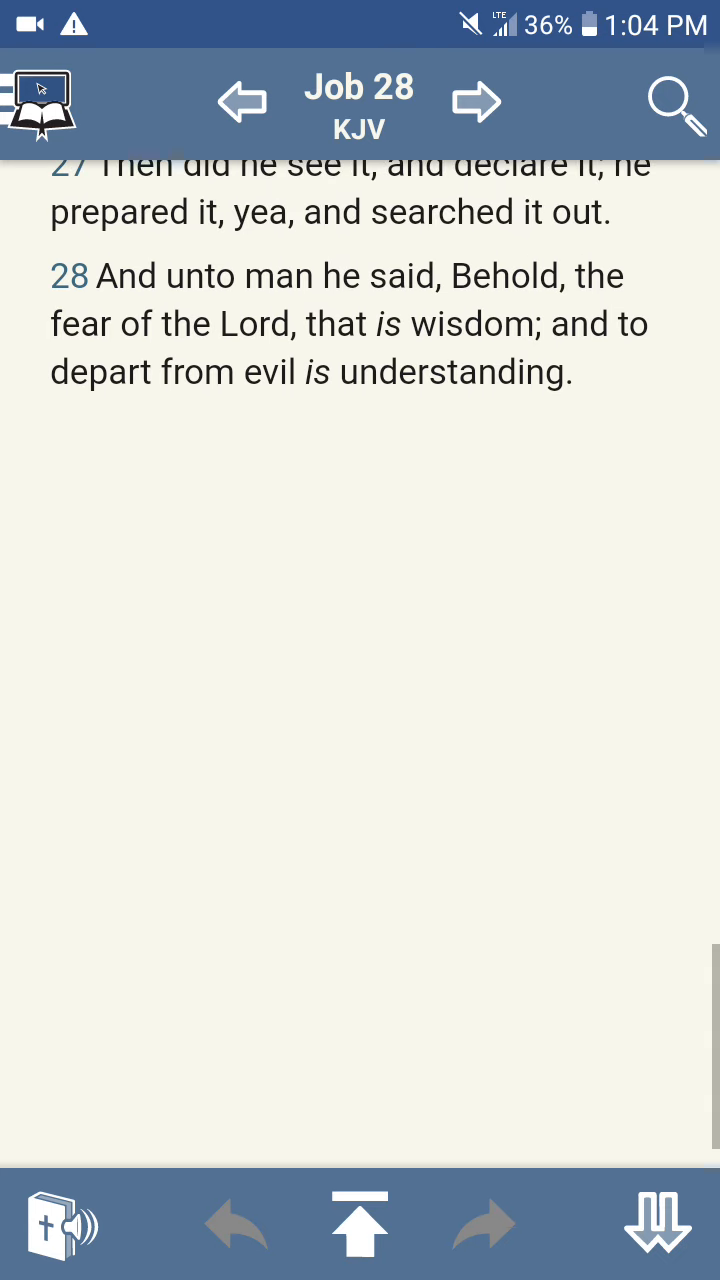